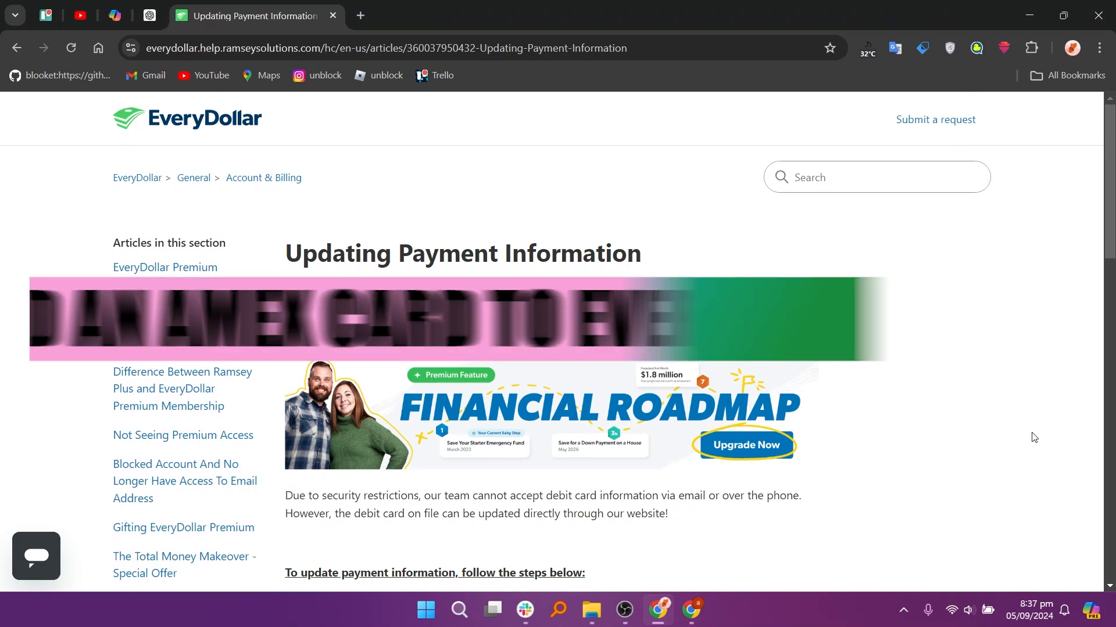
scroll(down, 3)
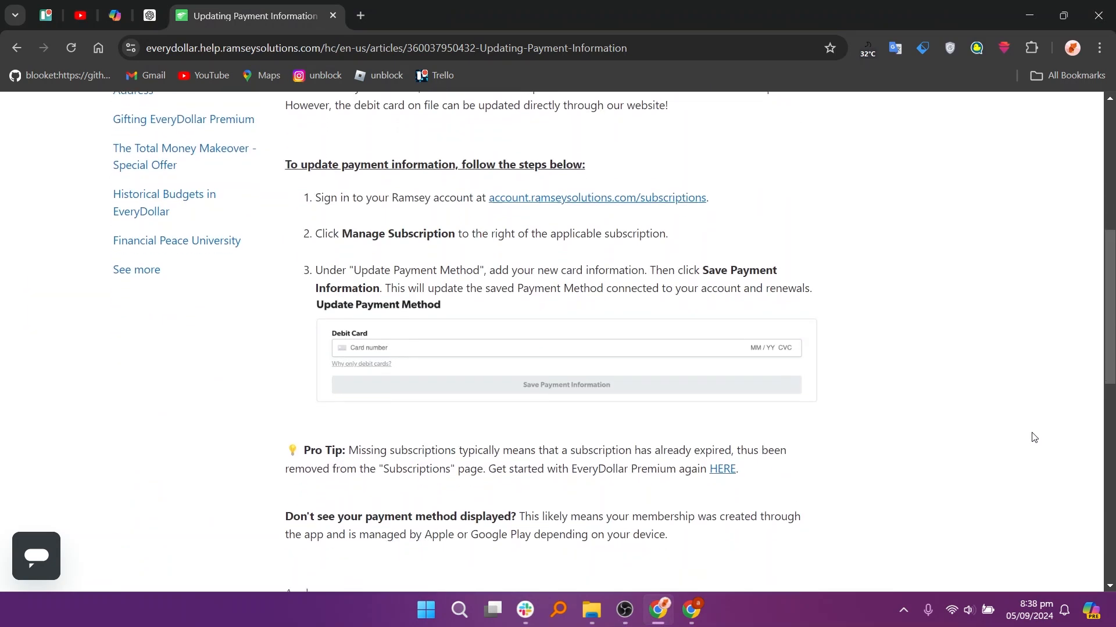
scroll(down, 3)
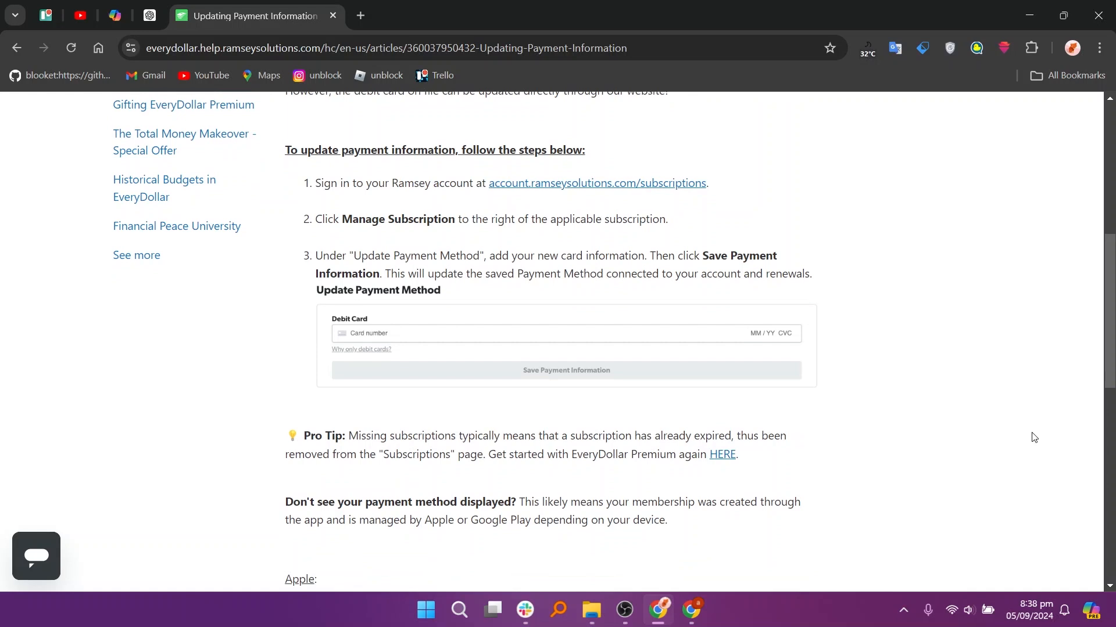